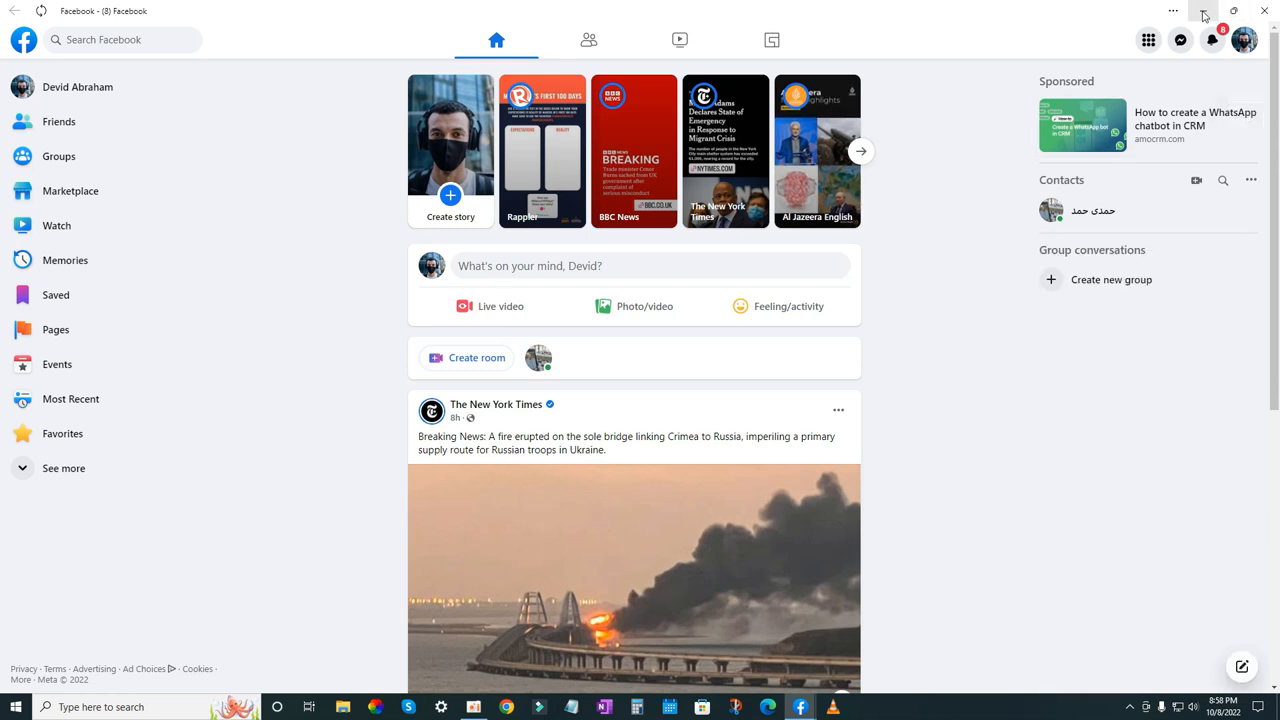
# Minimize the Facebook window down to the desktop.
pyautogui.click(15, 707)
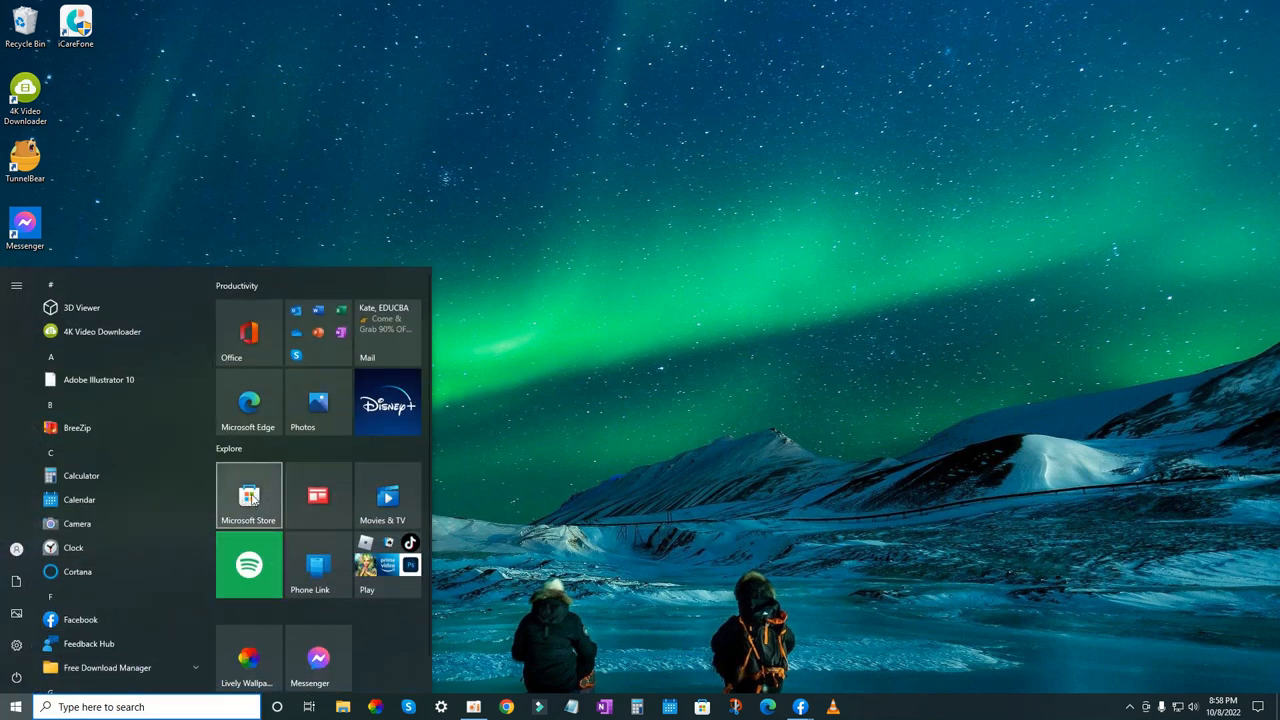
# Launch Microsoft Store from the Start menu and let Home load.
pyautogui.click(248, 495)
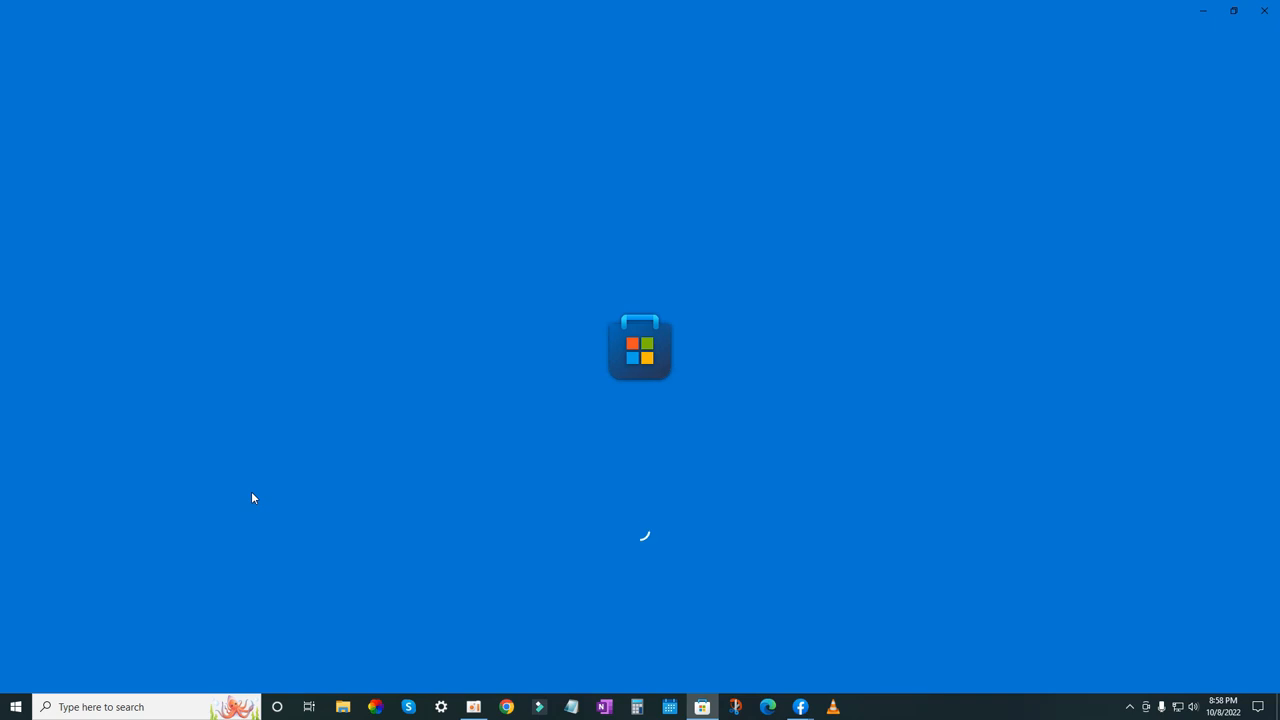
pyautogui.moveTo(406, 426)
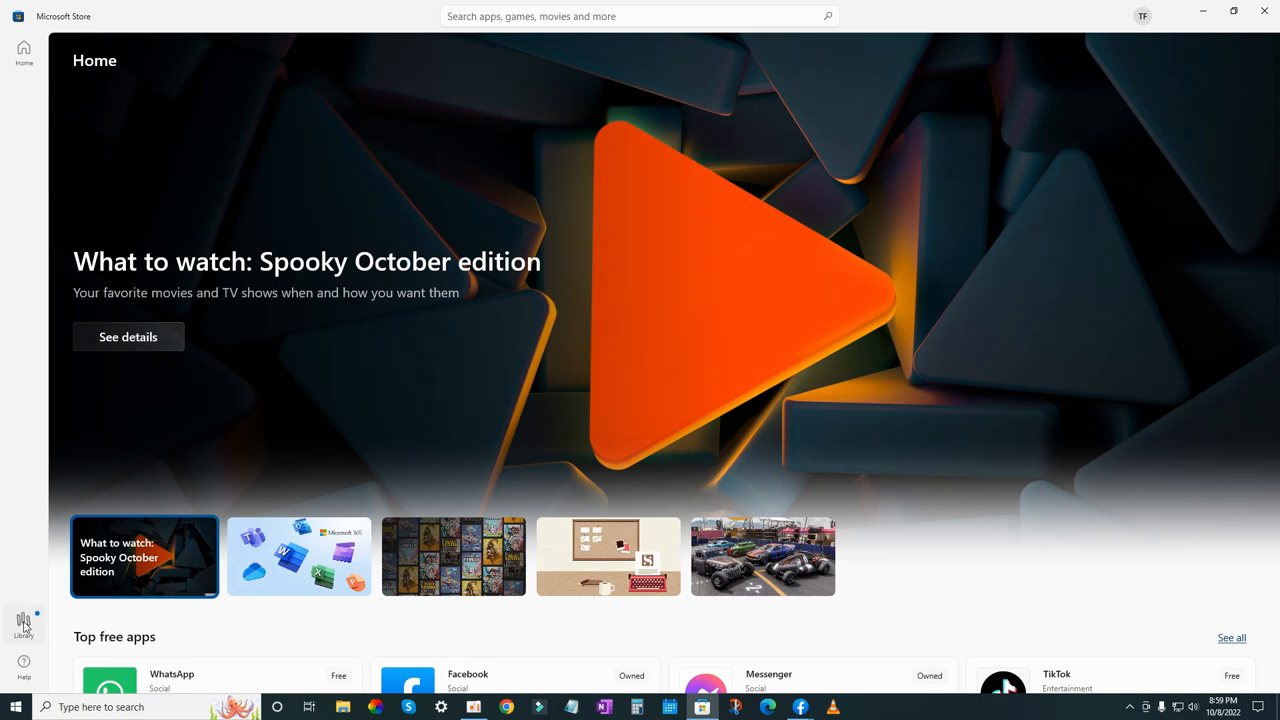
# Show the Library and scroll down to the Facebook entry with its Open button.
pyautogui.click(23, 625)
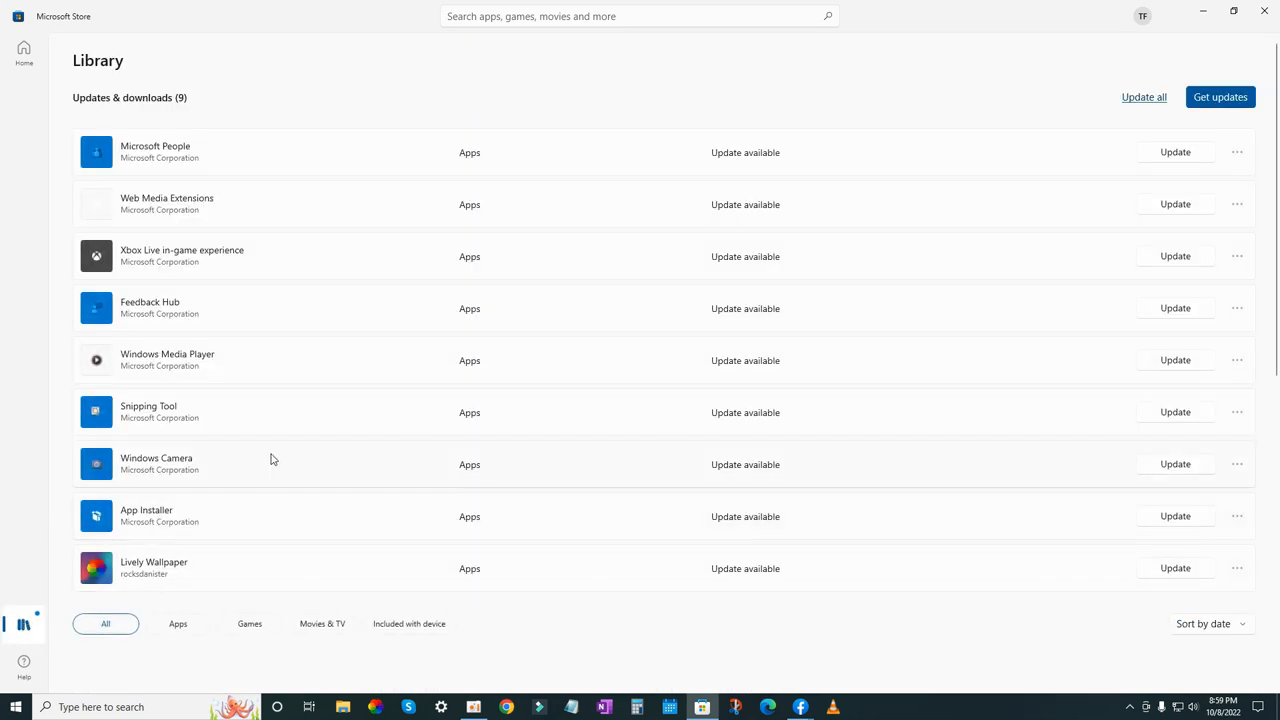
pyautogui.scroll(-3)
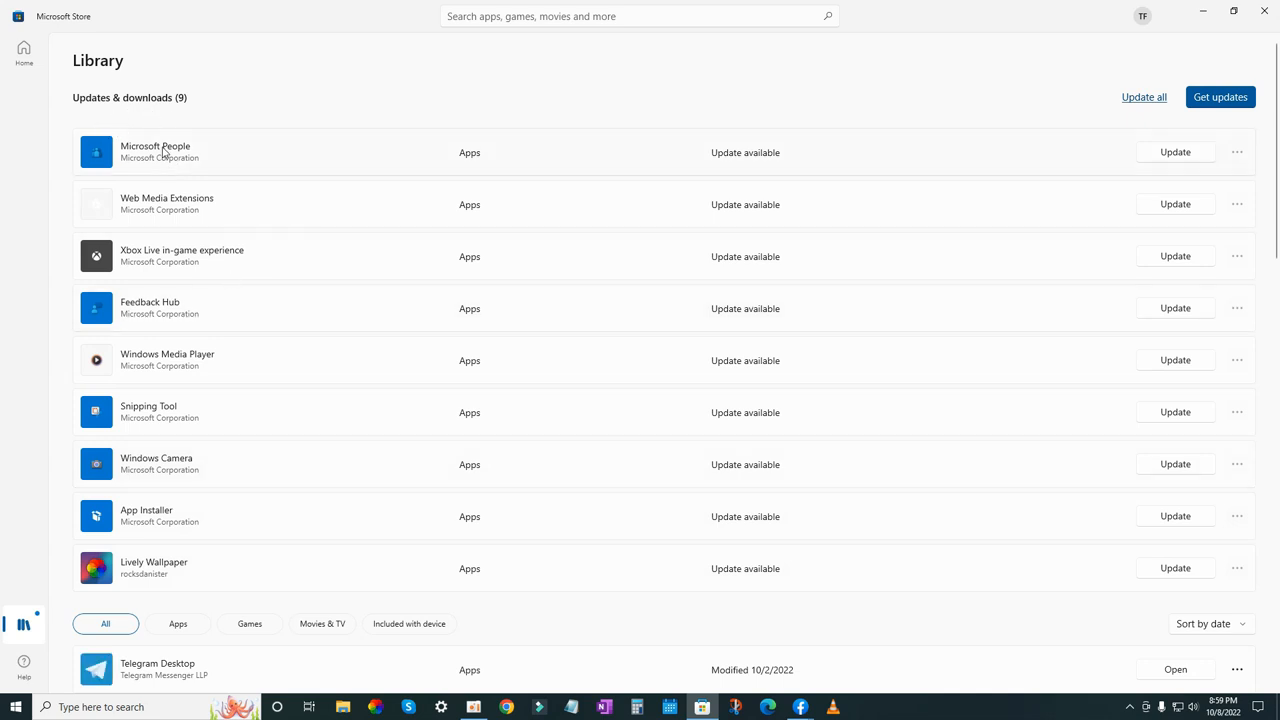
pyautogui.scroll(-3)
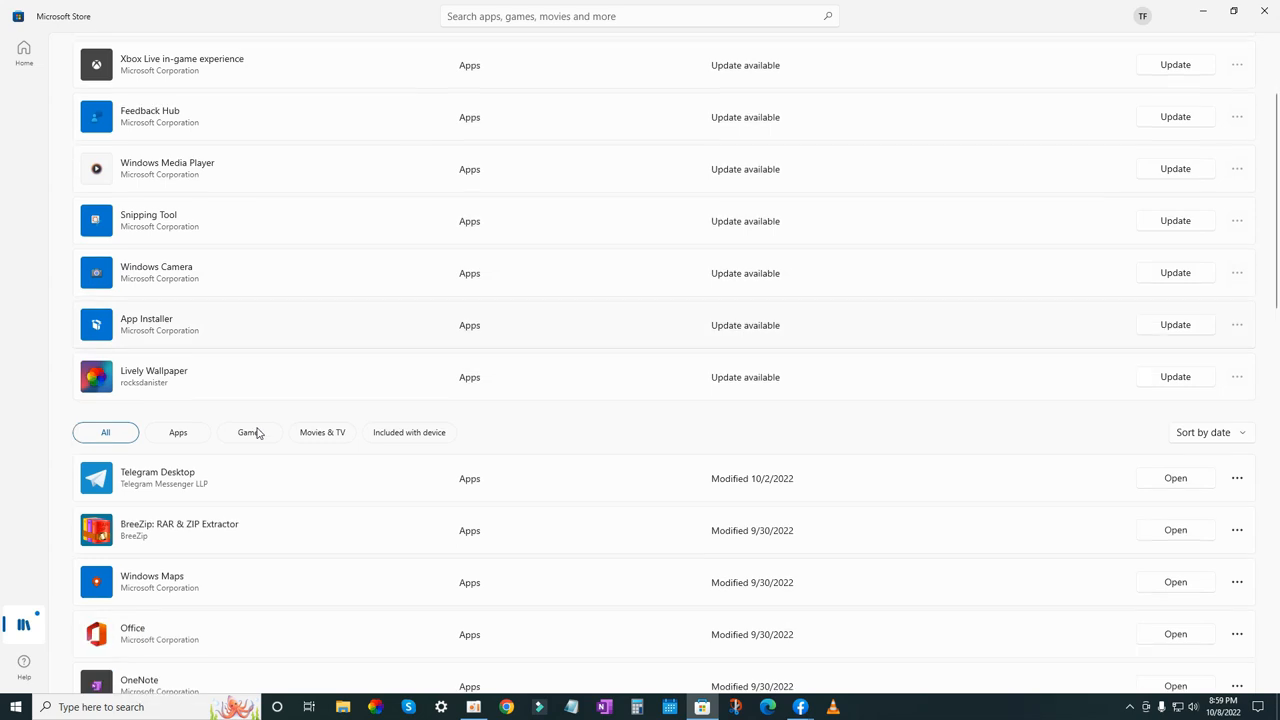
pyautogui.scroll(-3)
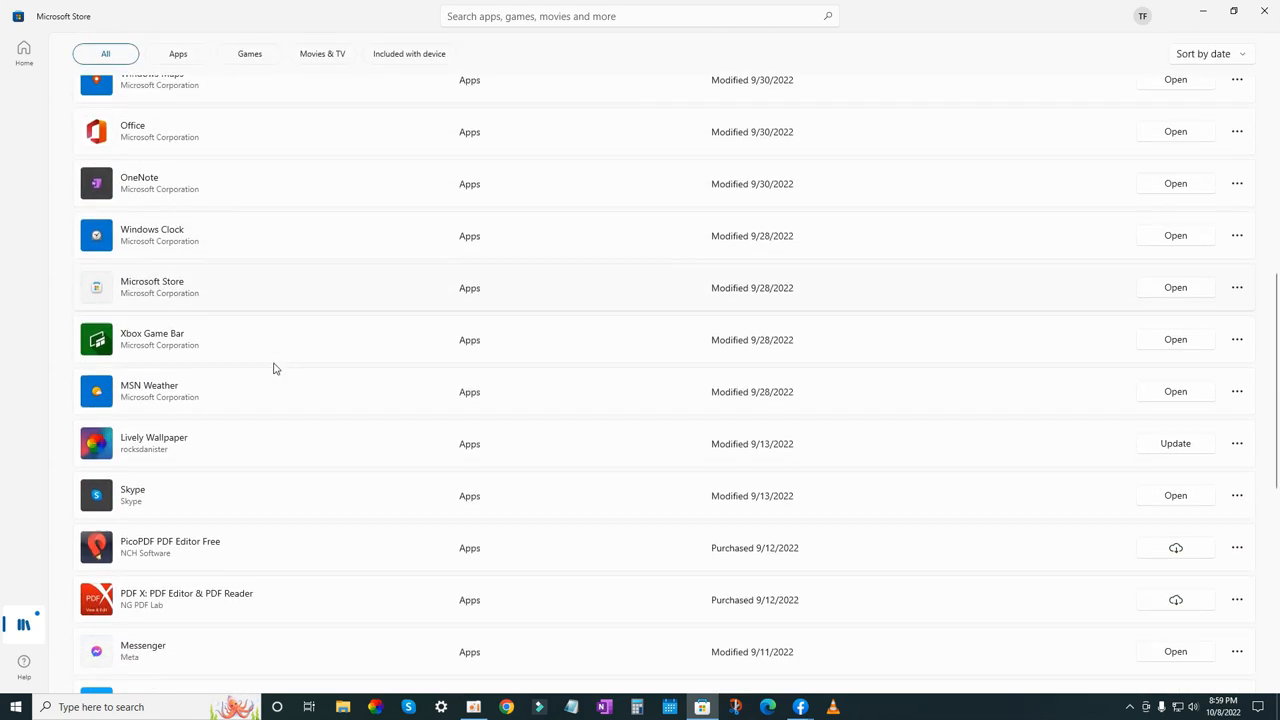
pyautogui.scroll(-3)
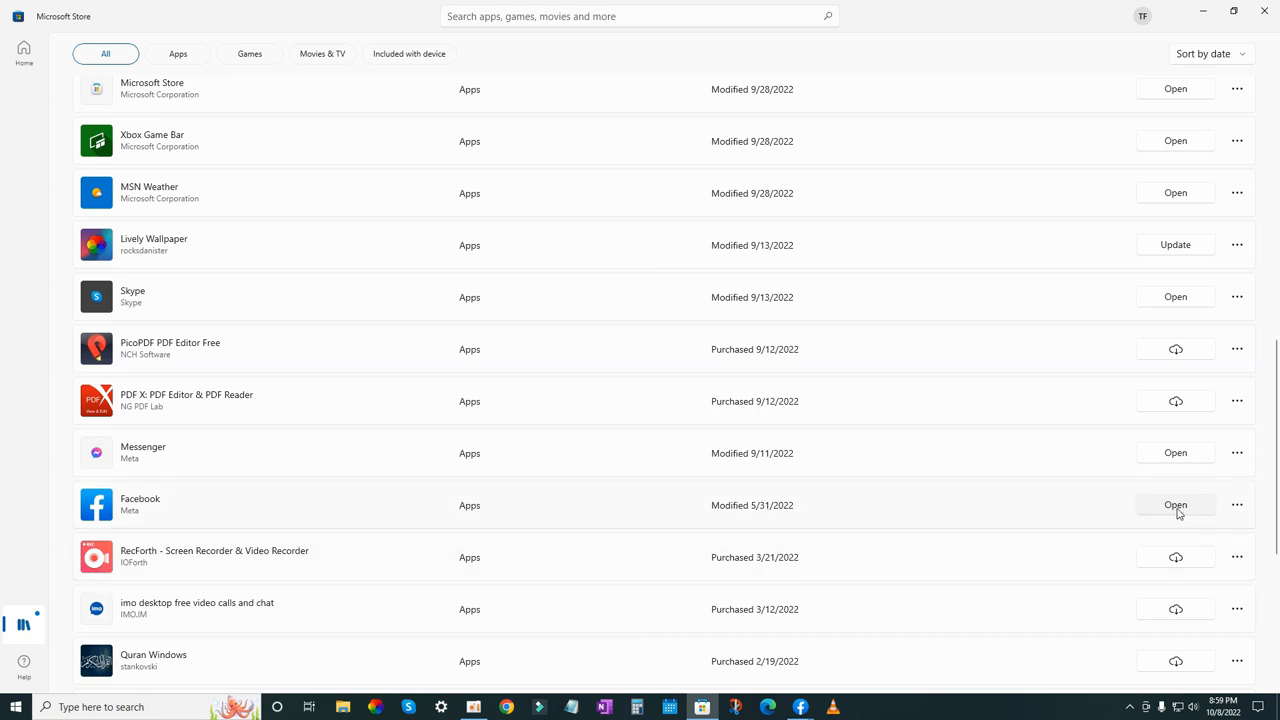
# Relaunch Facebook from the Library, view its app info panel, then dismiss it.
pyautogui.click(1175, 504)
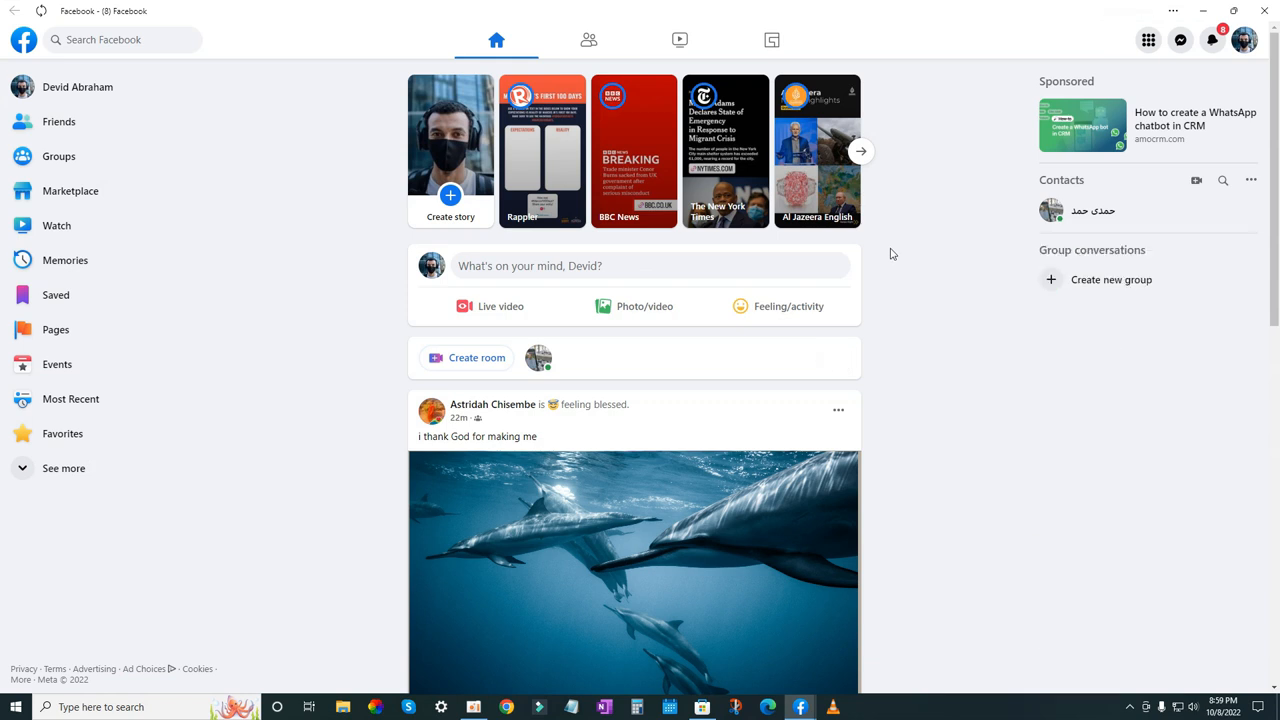
pyautogui.moveTo(902, 253)
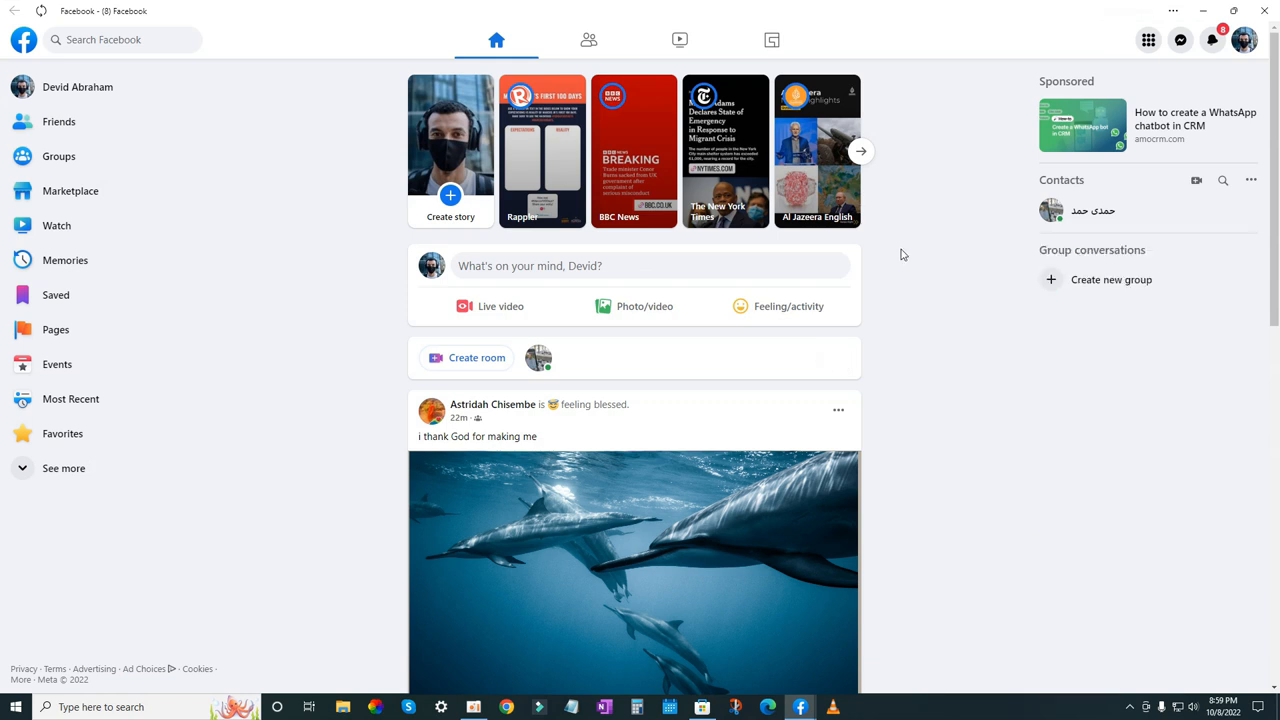
pyautogui.moveTo(912, 258)
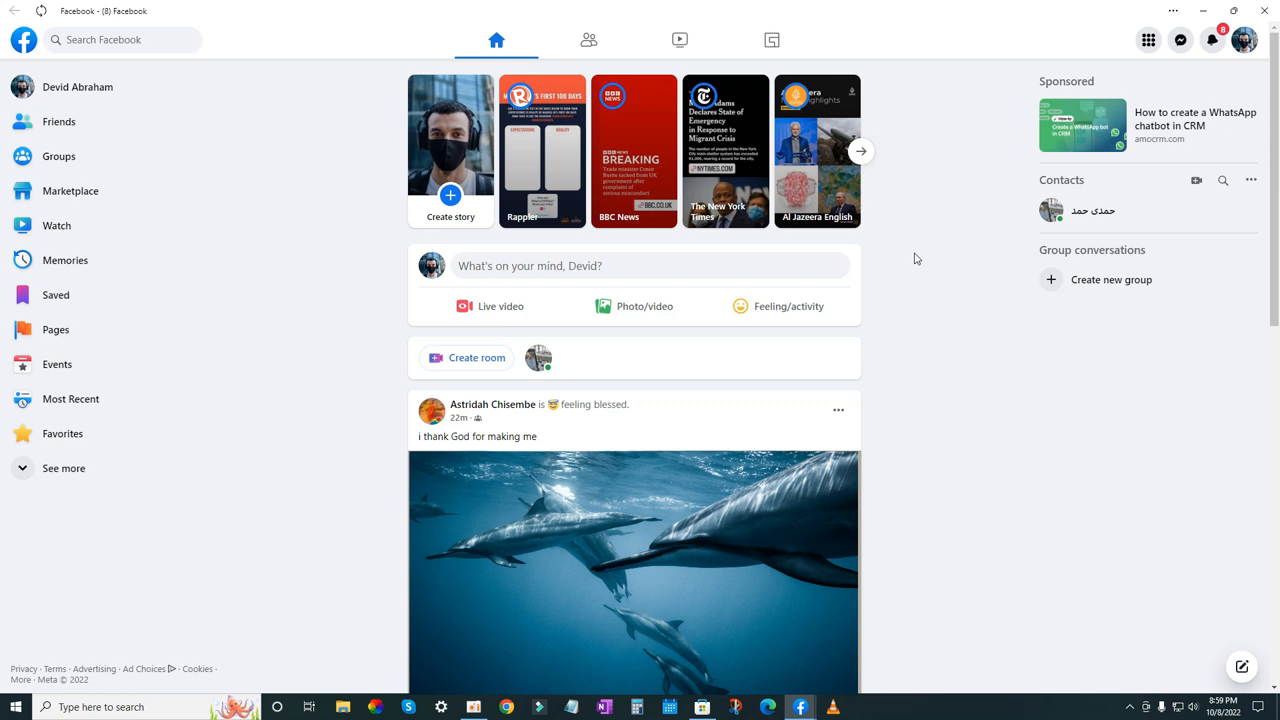
pyautogui.click(1173, 11)
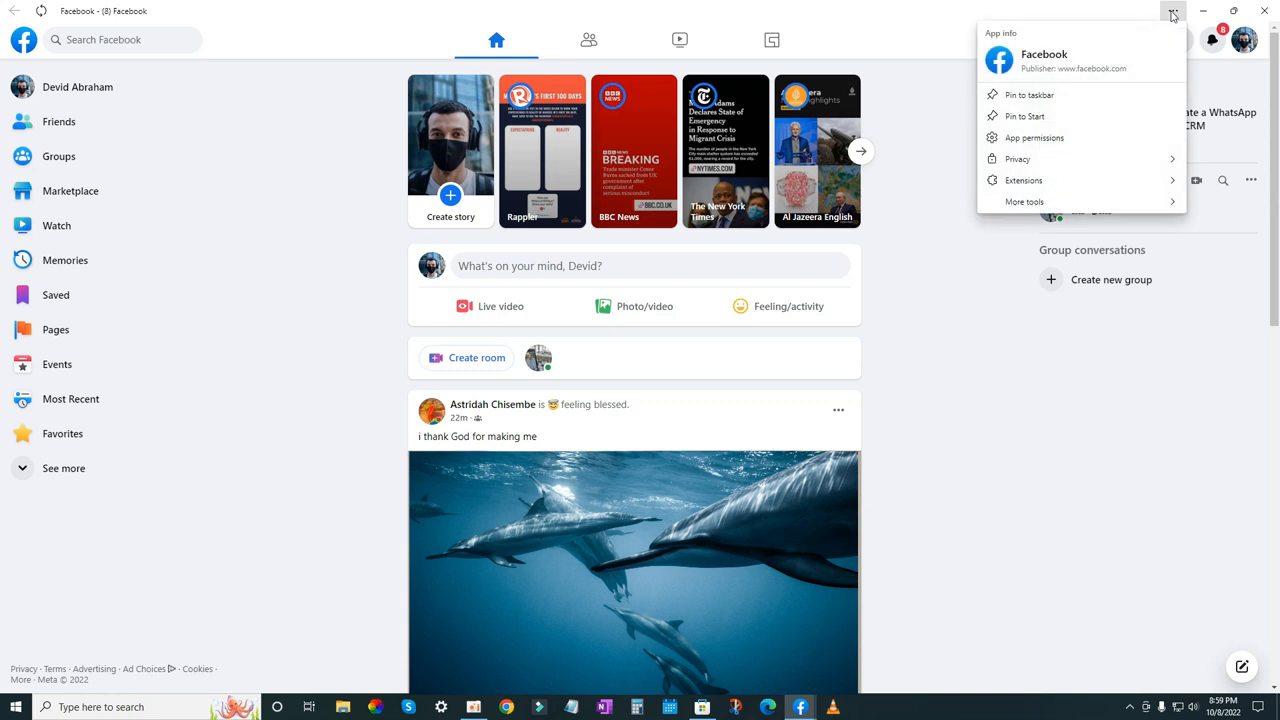
pyautogui.click(905, 254)
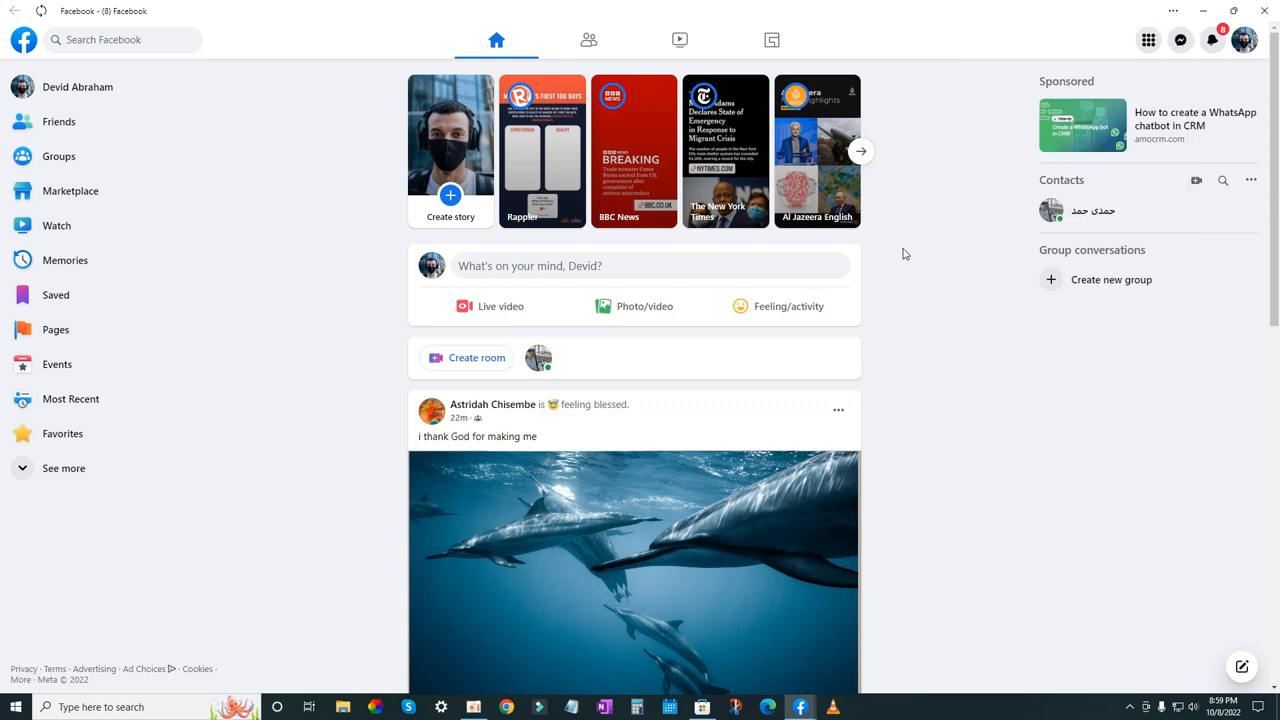